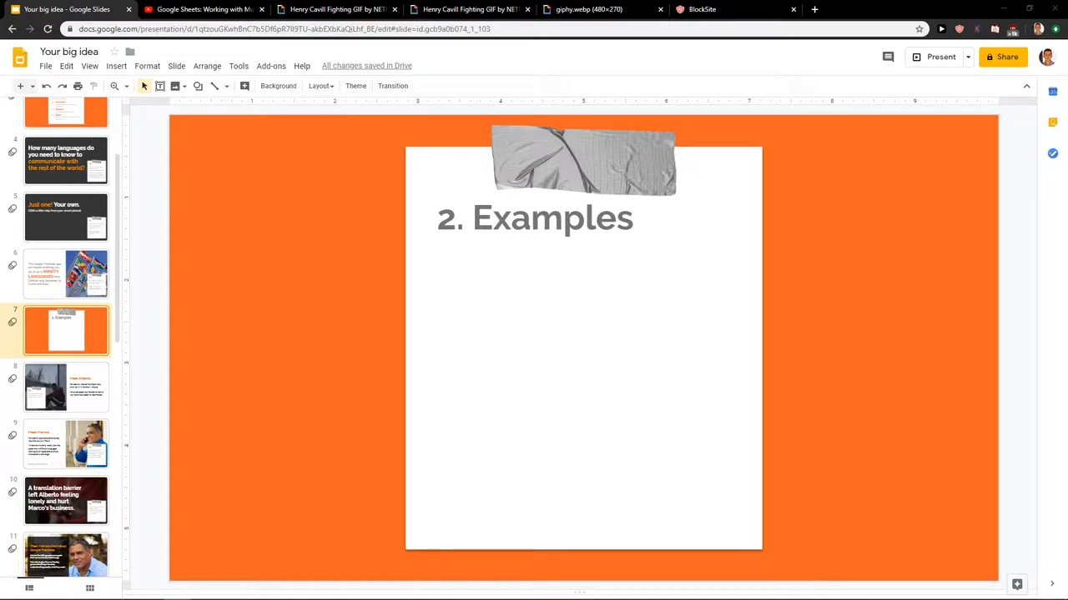
mouse_move(247, 349)
type("gi")
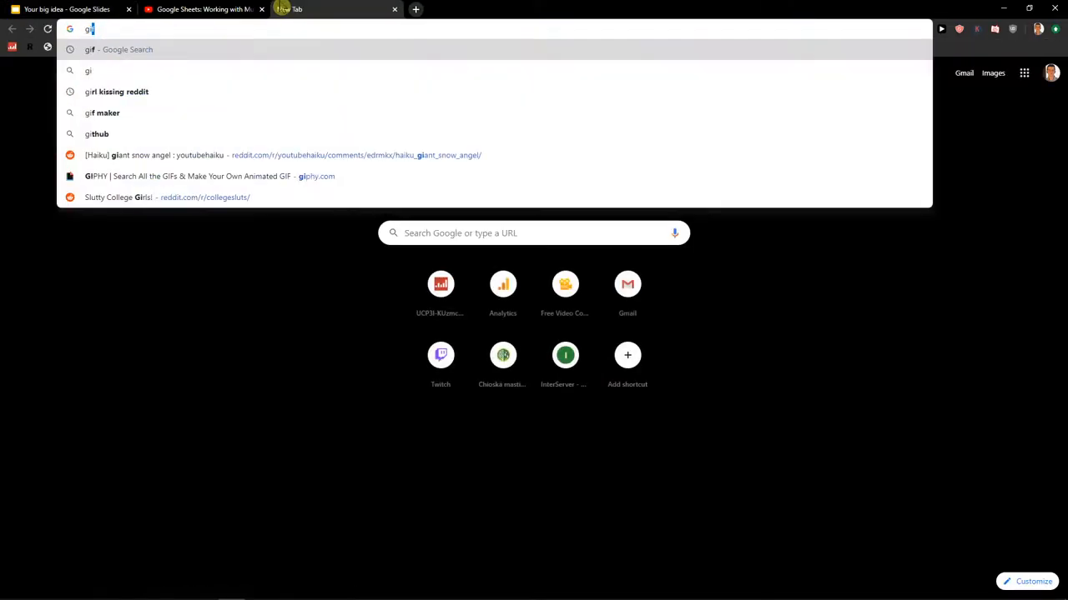
Search GIPHY for 'witcher' and choose the Henry Cavill Fighting GIF by Netflix.
left_click(210, 177)
type("witcher")
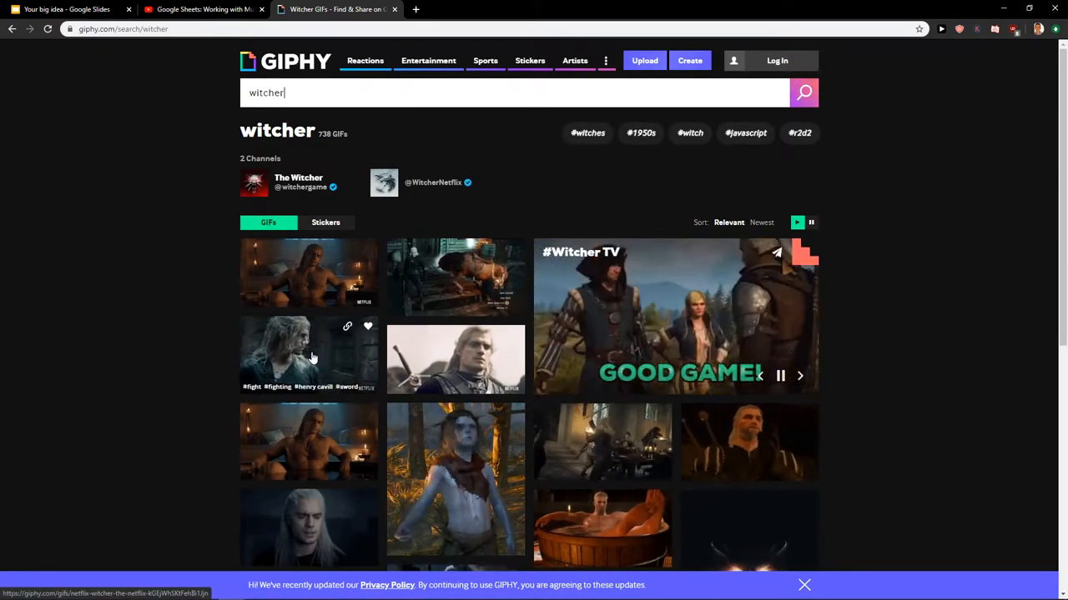
left_click(309, 350)
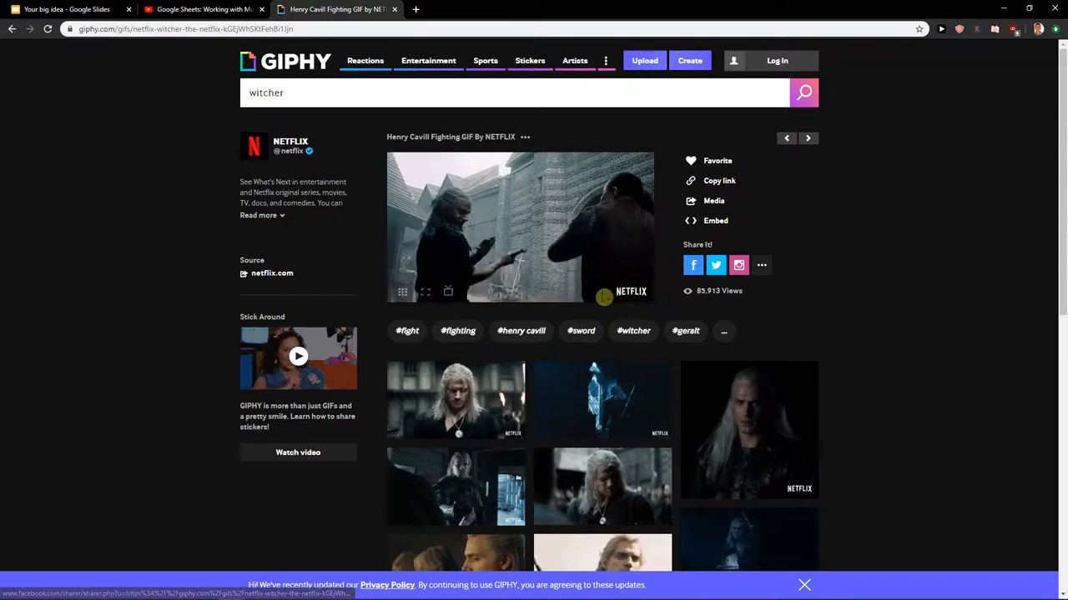
Show the GIF's direct media address in a new tab and return to the Slides deck.
right_click(521, 226)
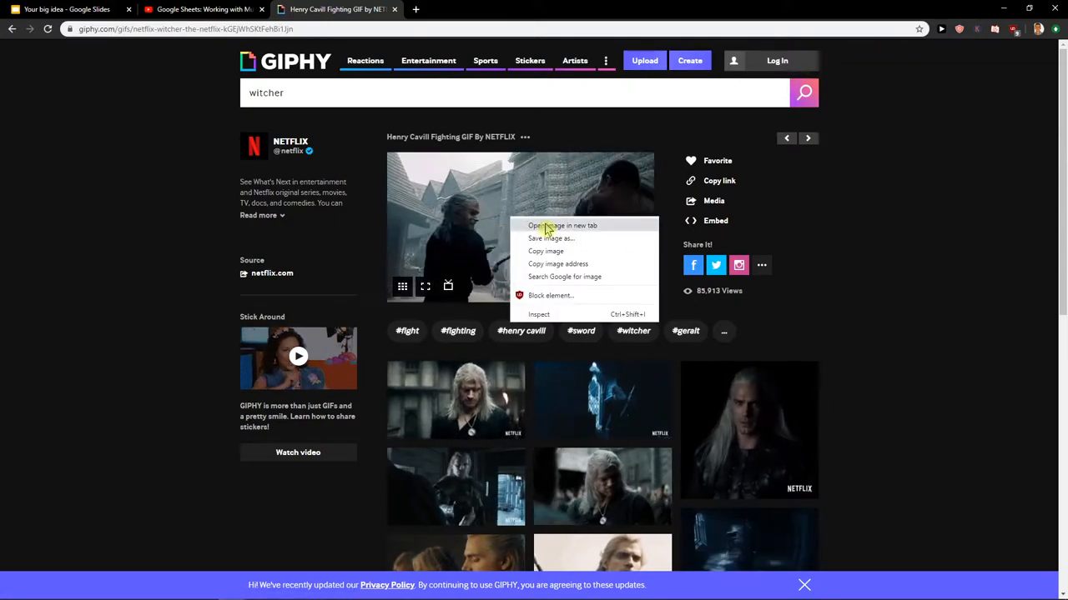
left_click(562, 225)
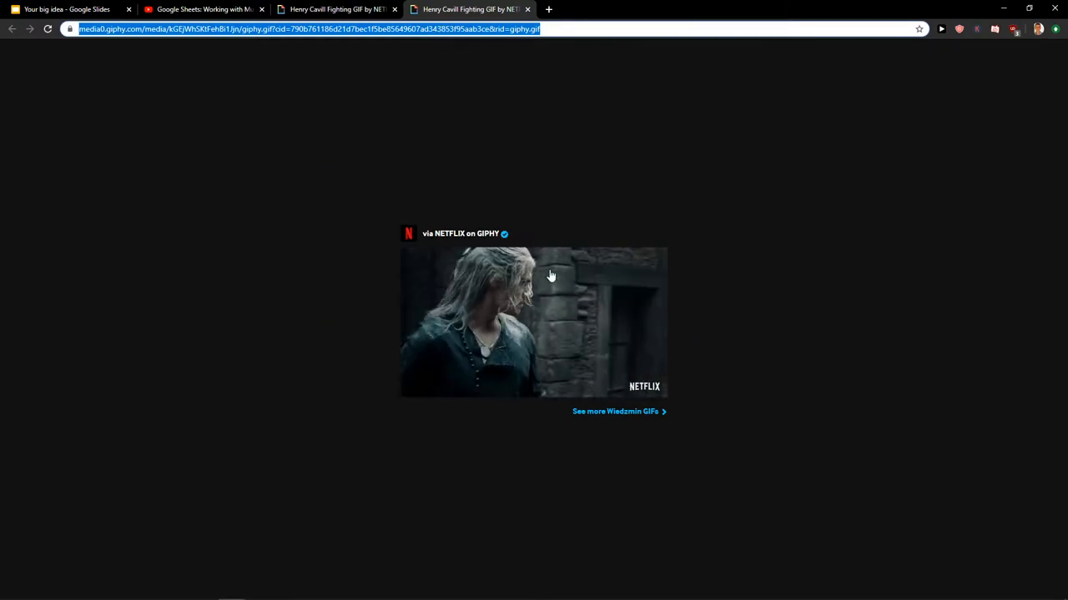
left_click(67, 10)
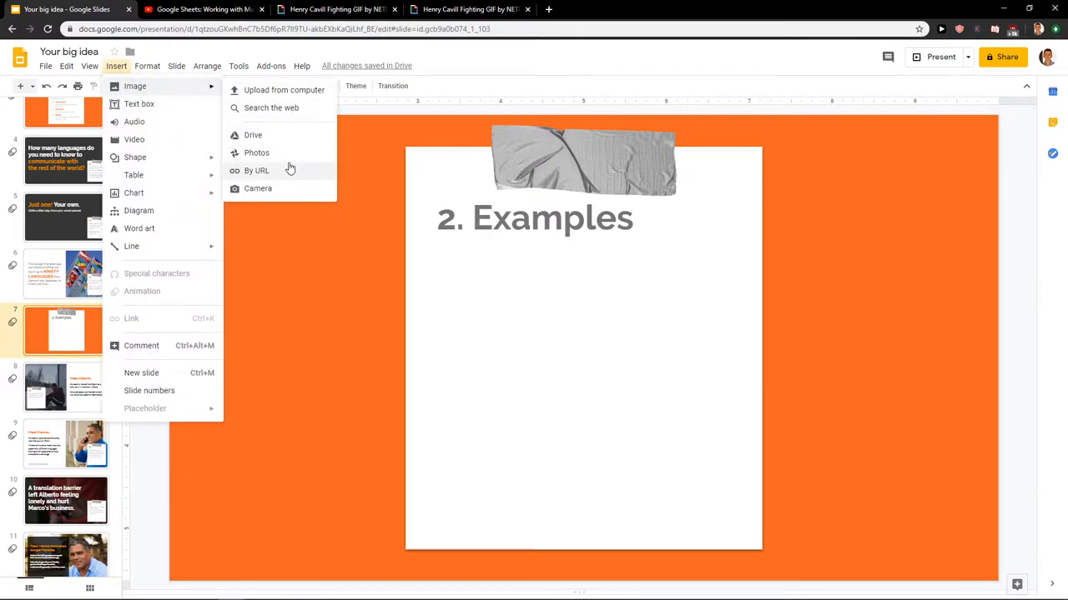
Insert the Henry Cavill fighting GIF by URL below '2. Examples' and start presenting.
left_click(257, 170)
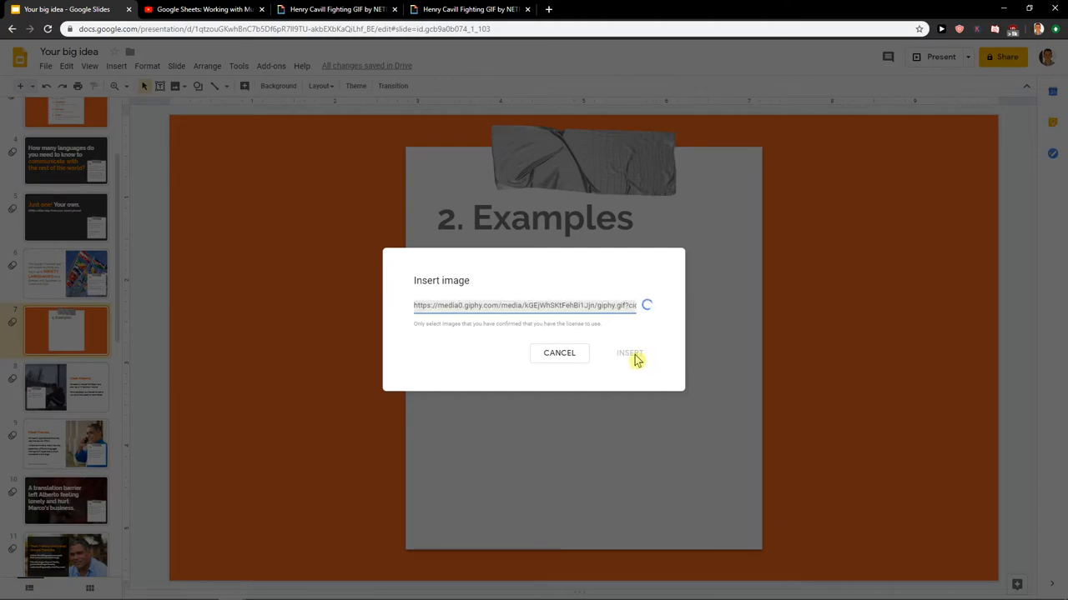
left_click(631, 354)
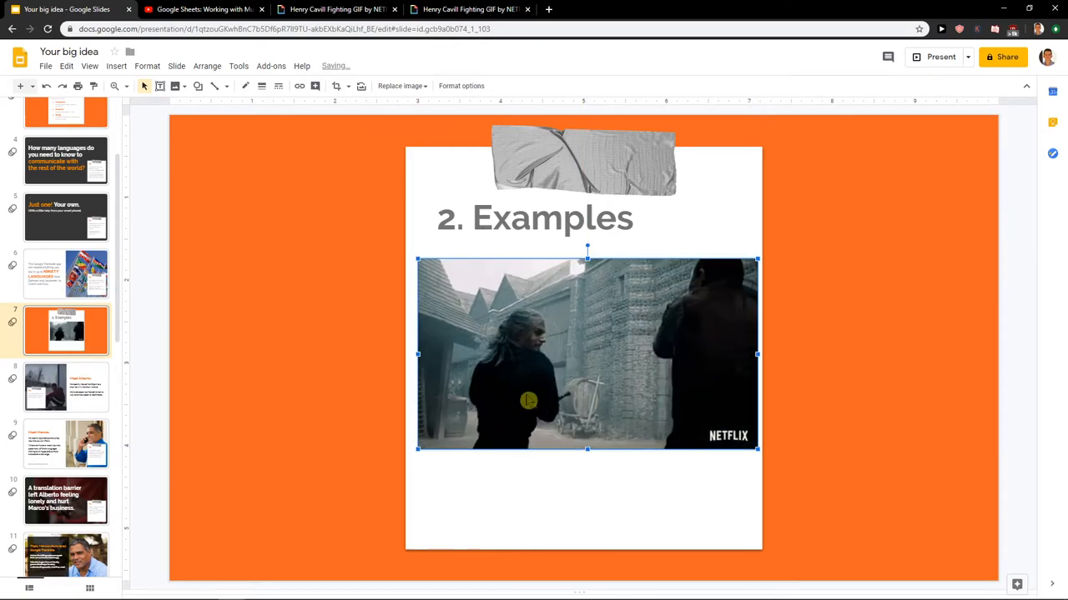
left_click(915, 390)
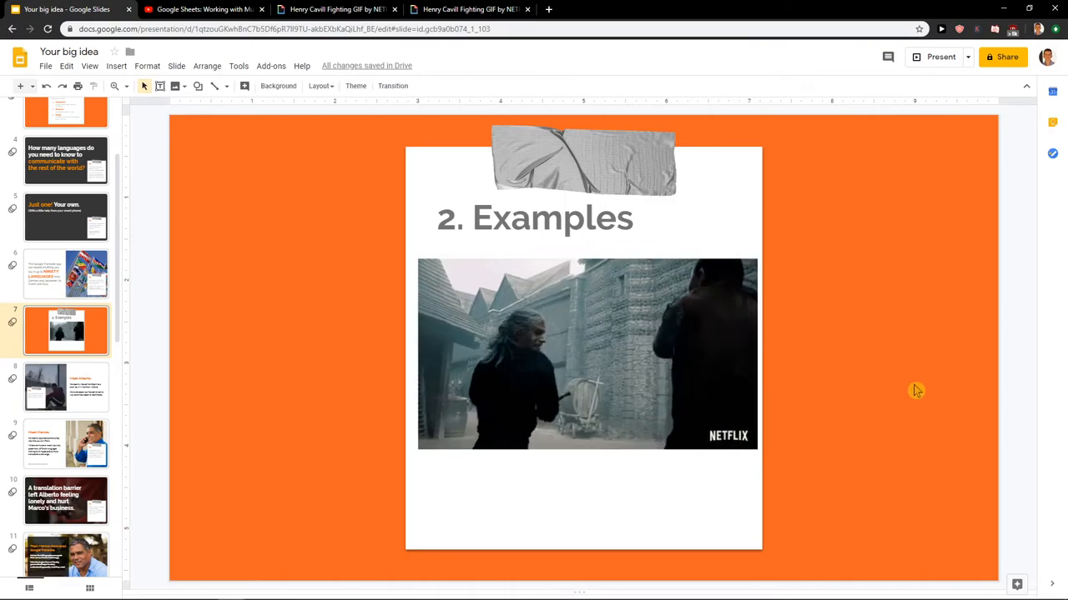
left_click(941, 57)
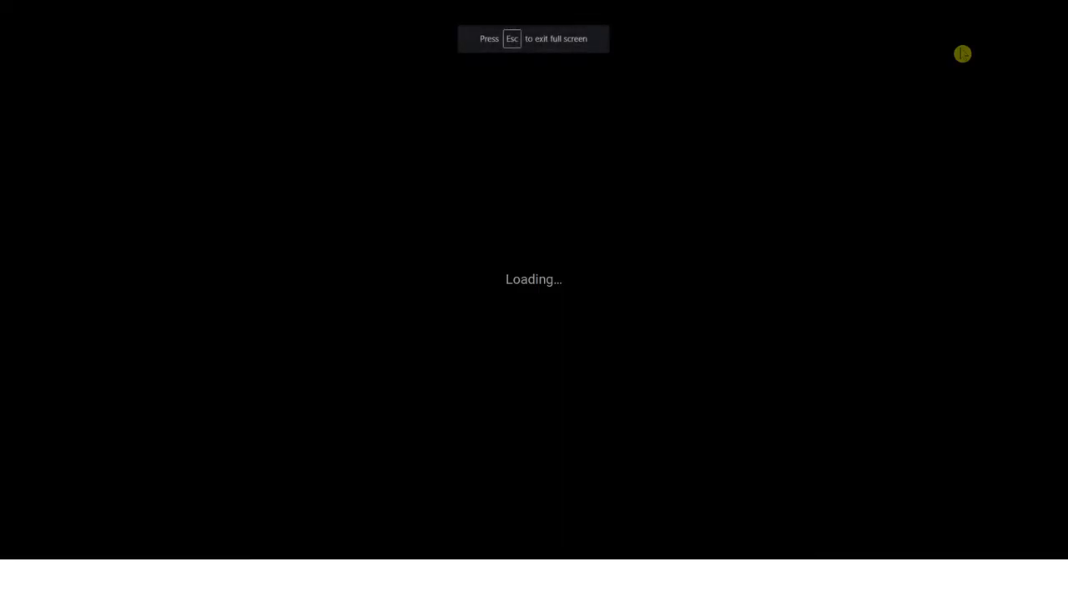